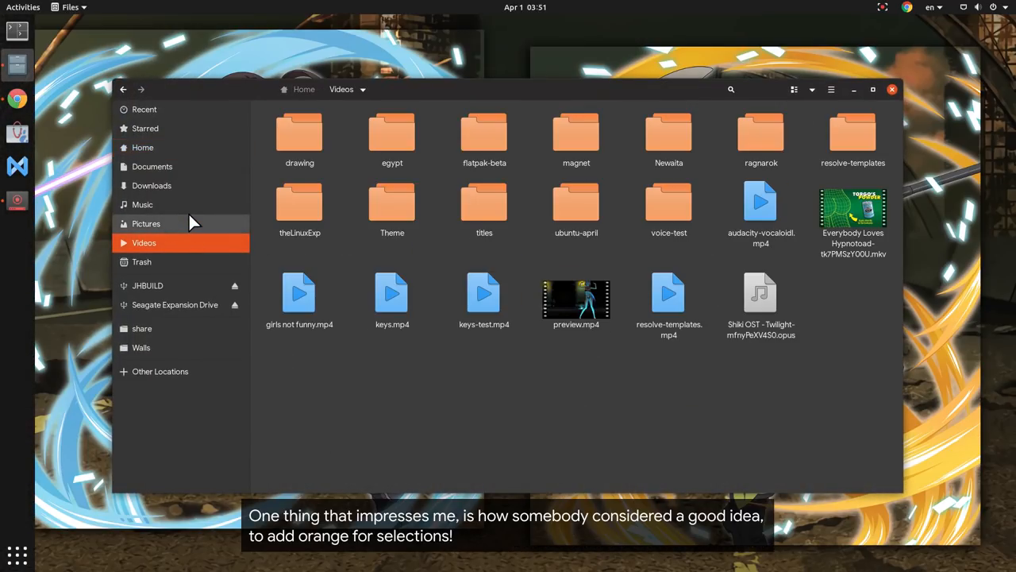
- Browse Downloads and Documents in the sidebar, noting the orange selection, then return home
left_click(152, 184)
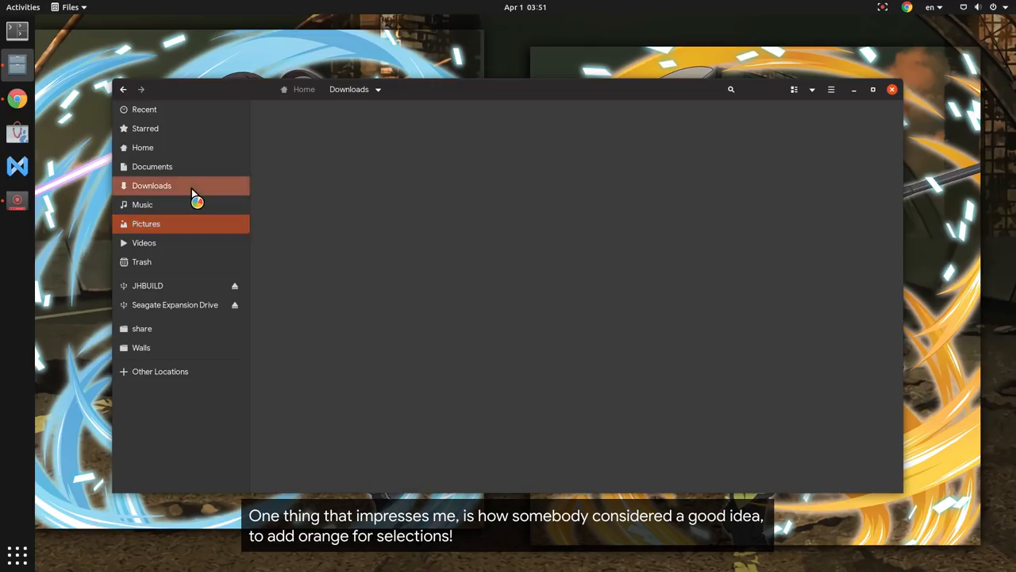
left_click(152, 167)
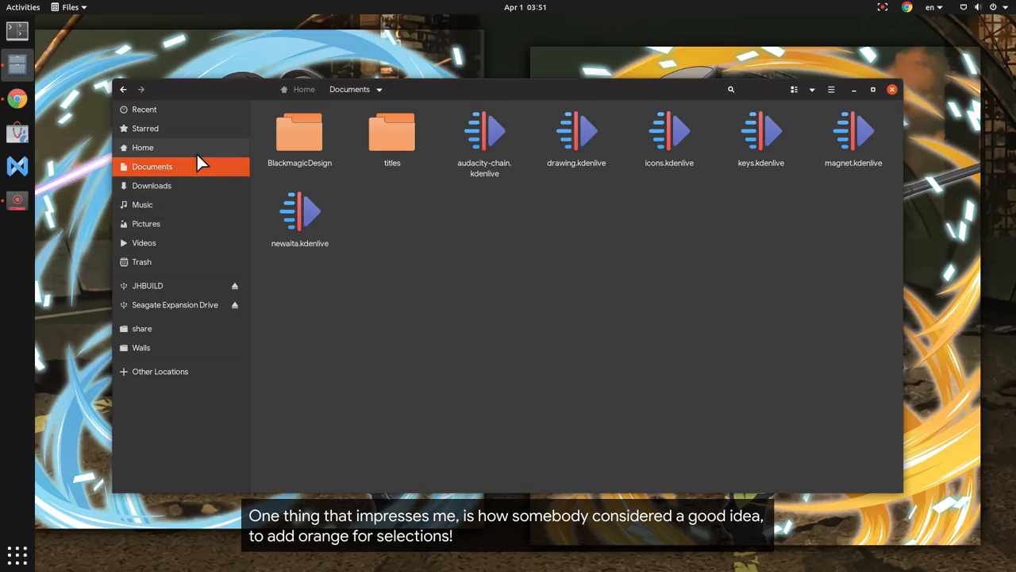
left_click(143, 146)
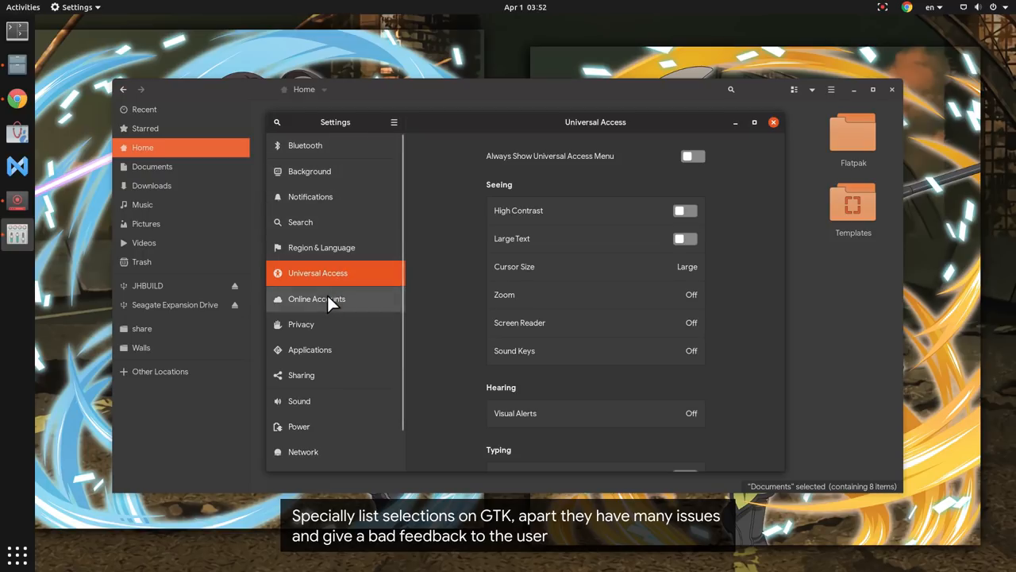
- View the Privacy, Search and Universal Access pages and Zoom options, then close Settings
left_click(302, 324)
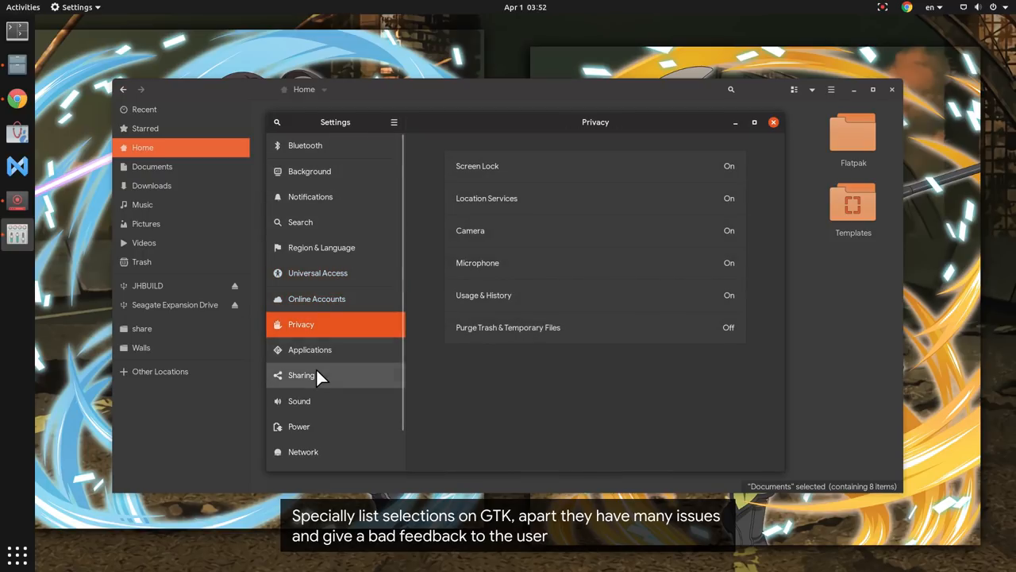
left_click(300, 222)
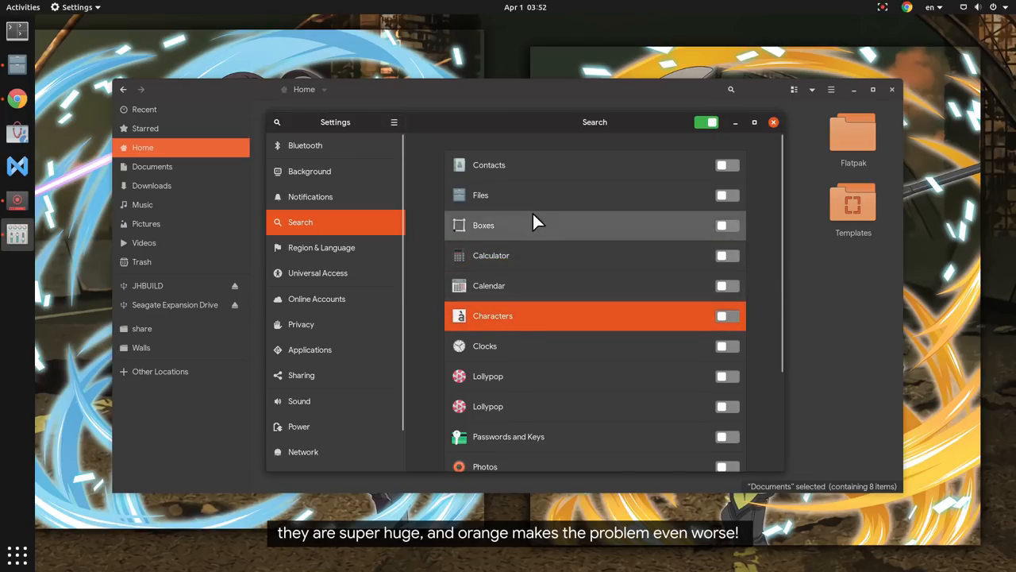
left_click(317, 273)
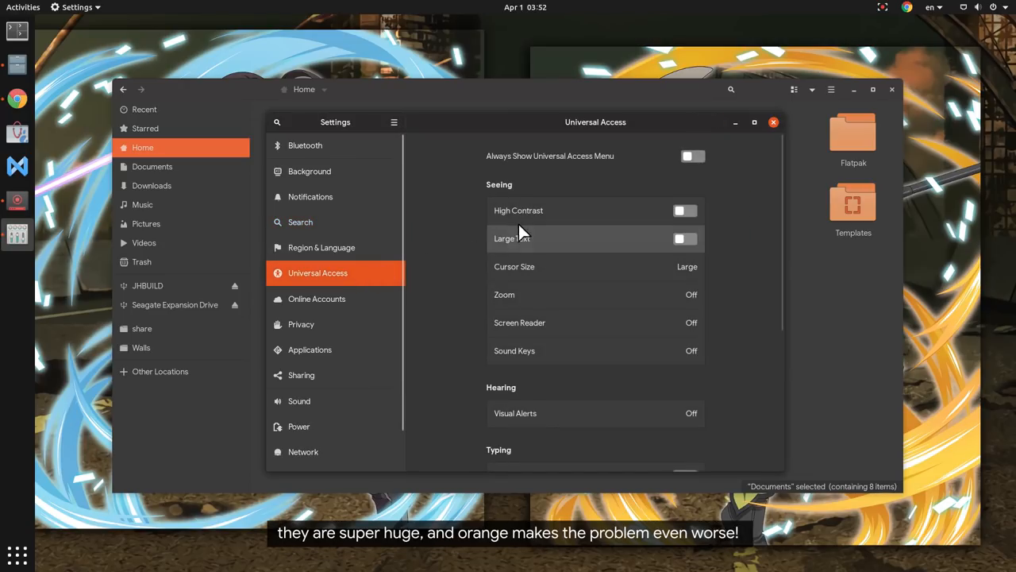
mouse_move(538, 262)
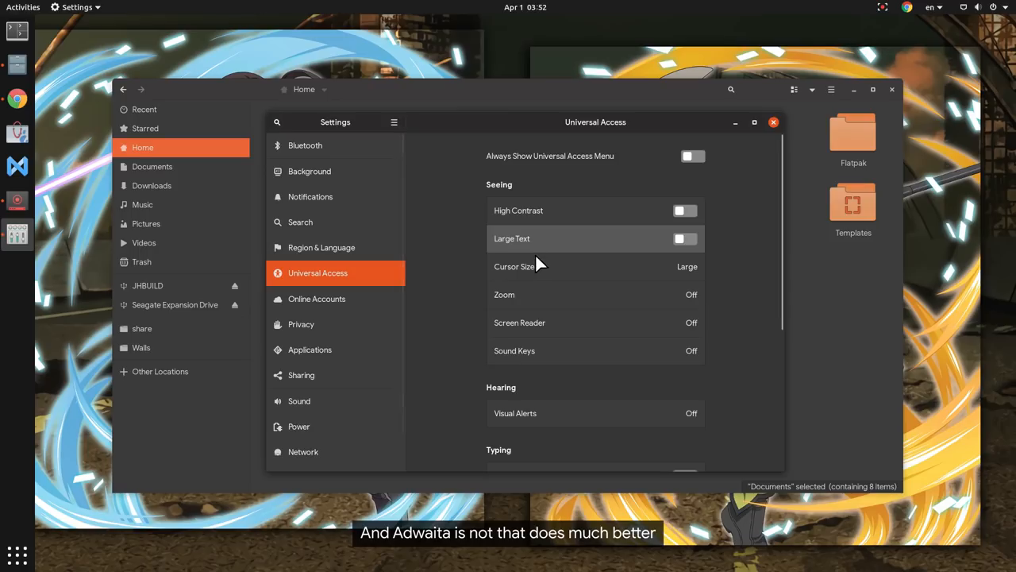
mouse_move(664, 261)
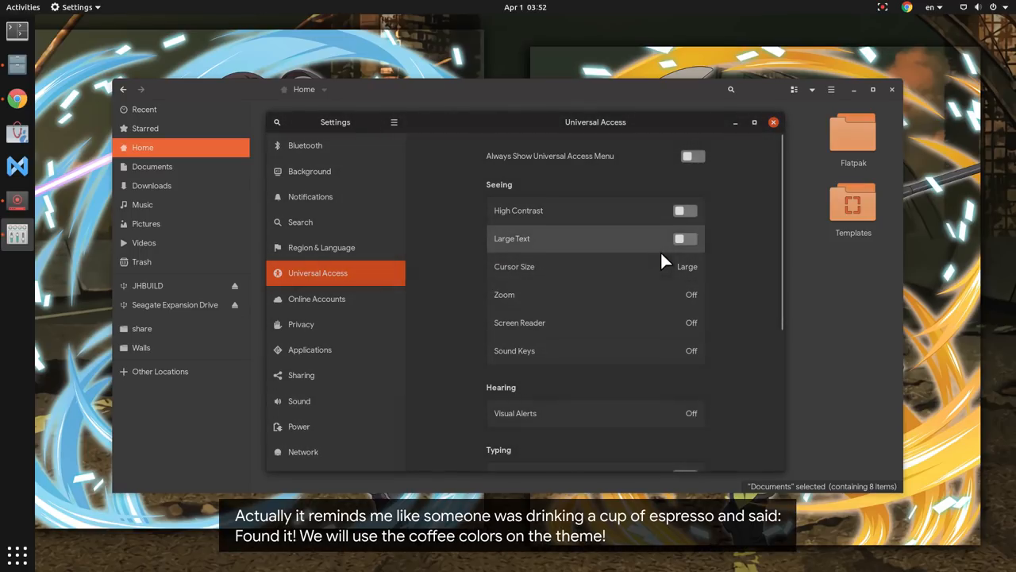
mouse_move(622, 270)
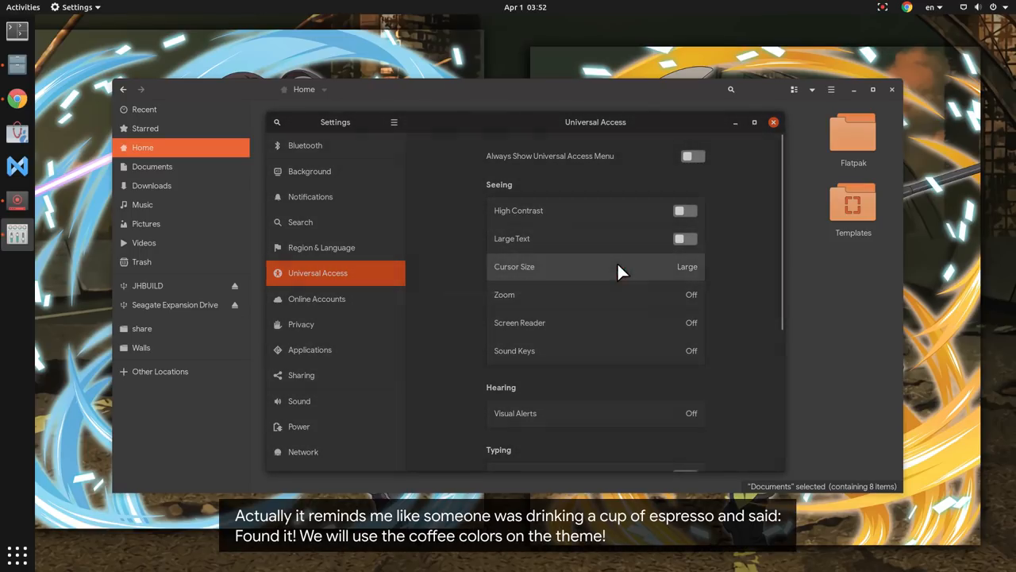
left_click(505, 294)
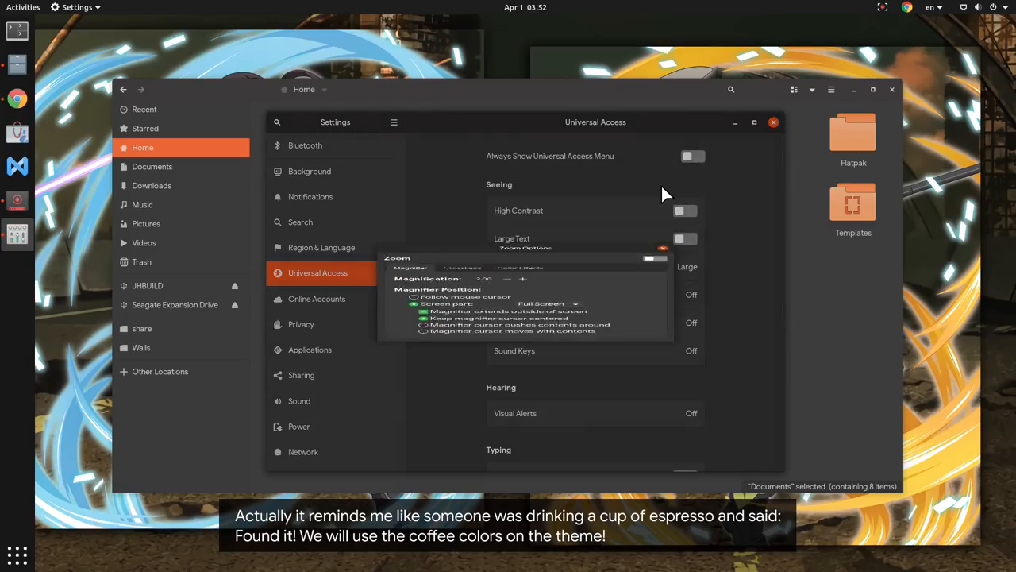
left_click(774, 121)
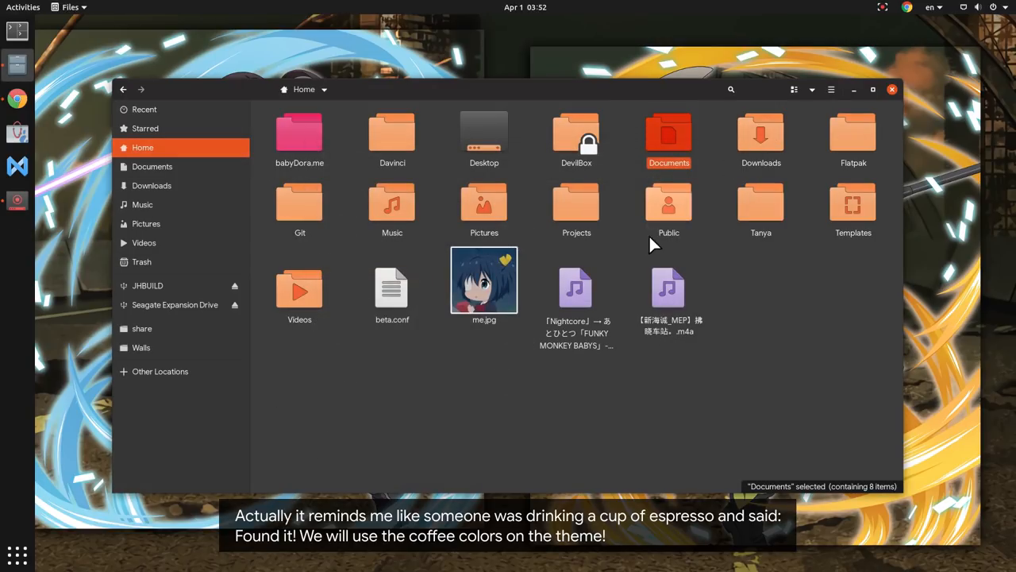
- Launch GTK Inspector on Files and select the sidebar list node in the CSS node tree
left_click(629, 254)
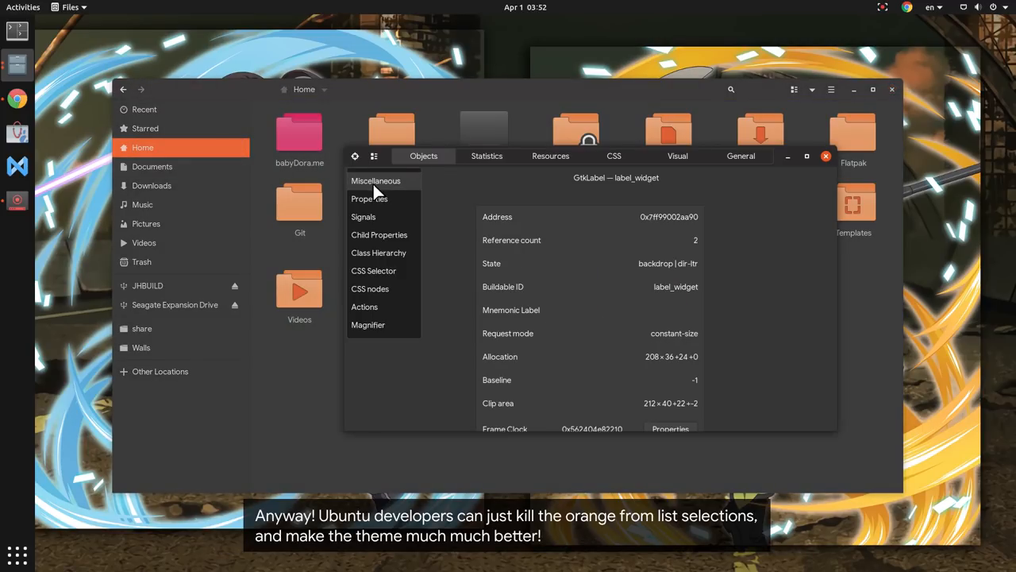
left_click(370, 289)
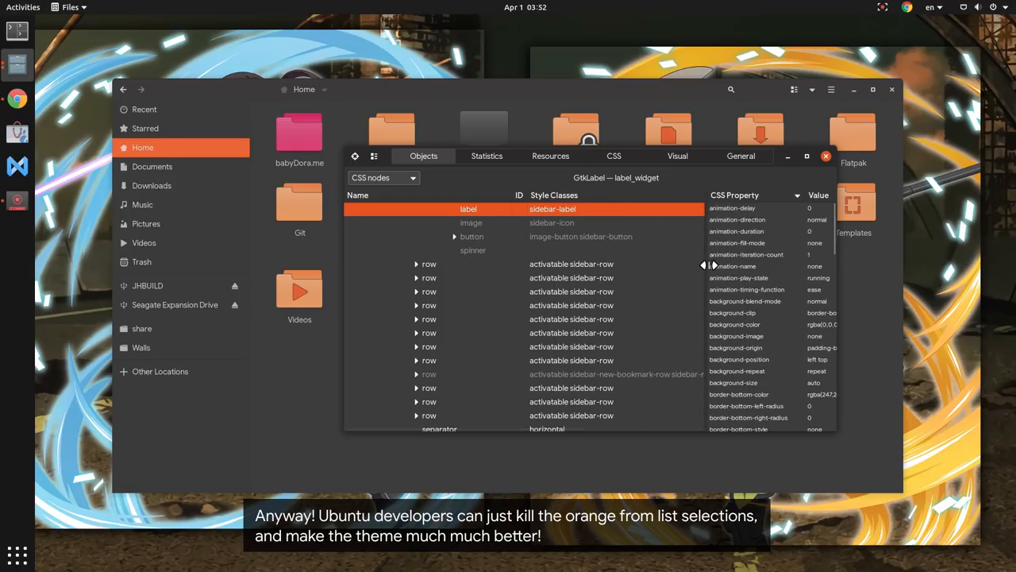
left_click(418, 251)
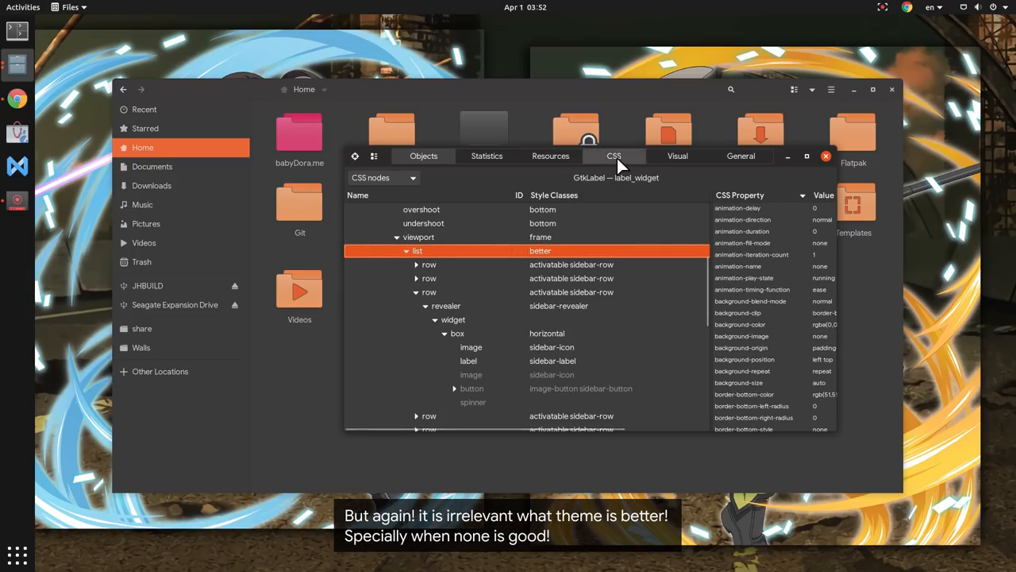
- Enter the custom CSS rule '.better > row:selected { background: #535353; }'
left_click(613, 155)
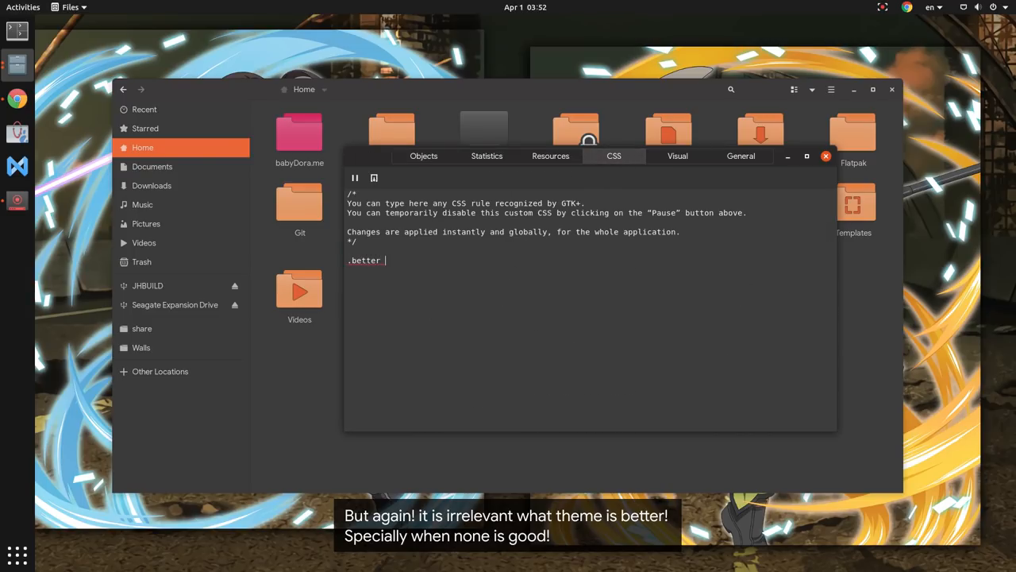
type("> row:selected {")
type("background")
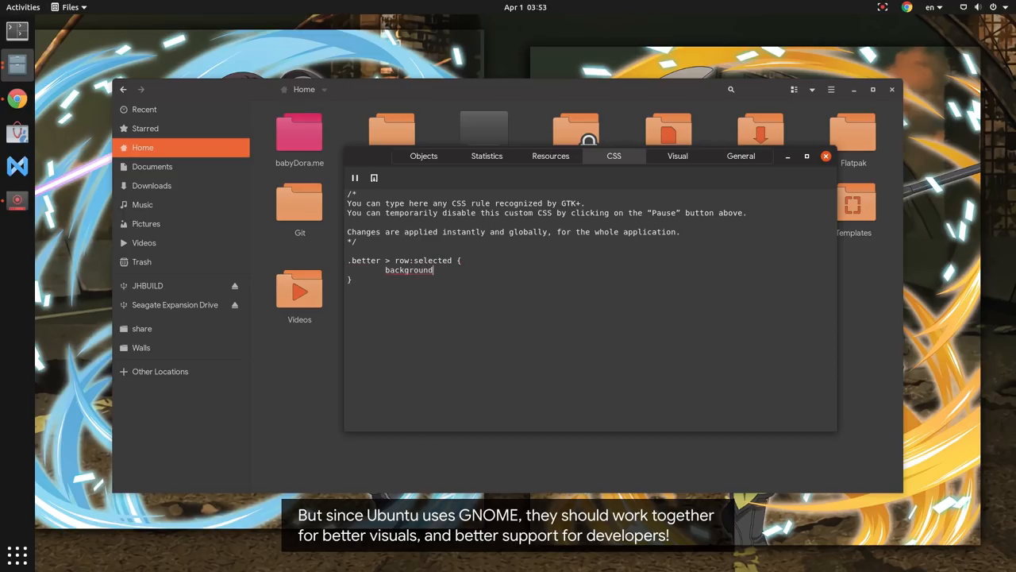
type(": #535353;")
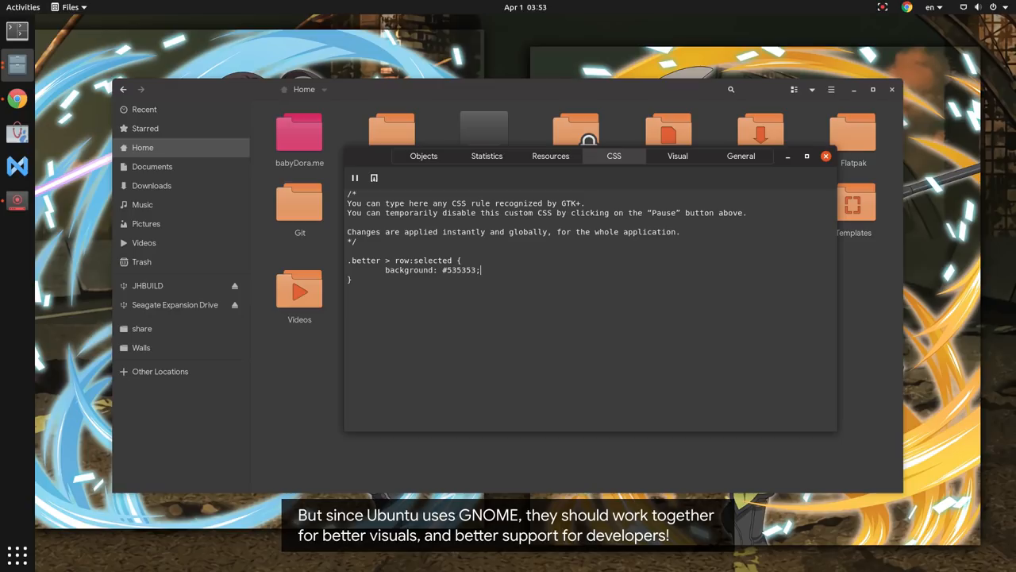
- Close the inspector and check Videos and home show gray sidebar selections
left_click(826, 155)
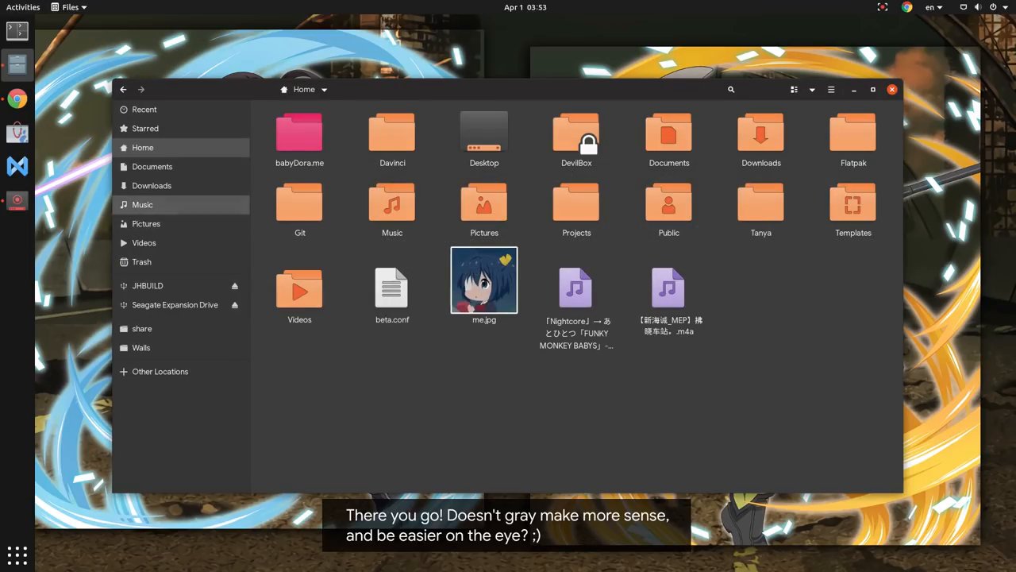
left_click(143, 241)
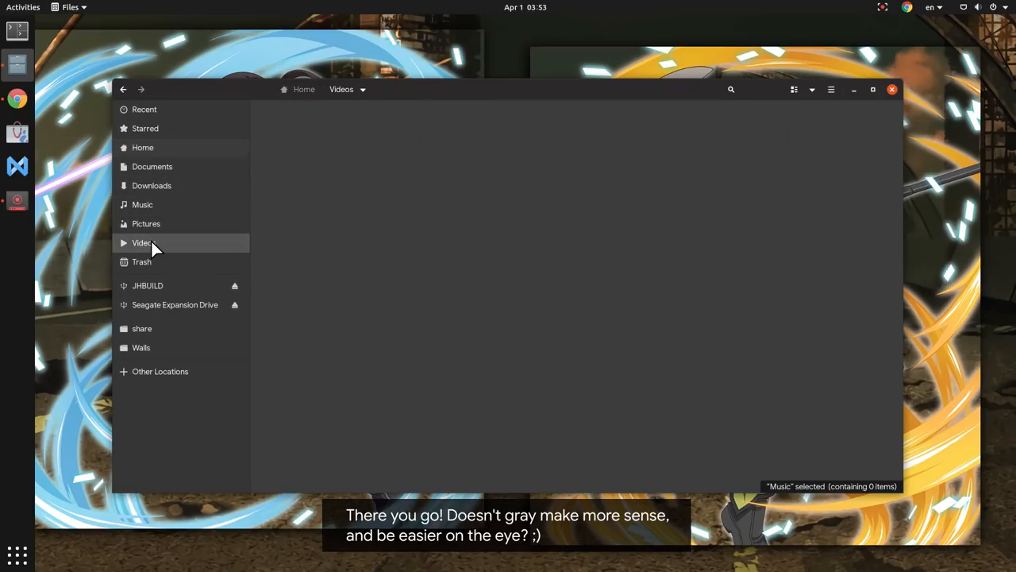
left_click(143, 147)
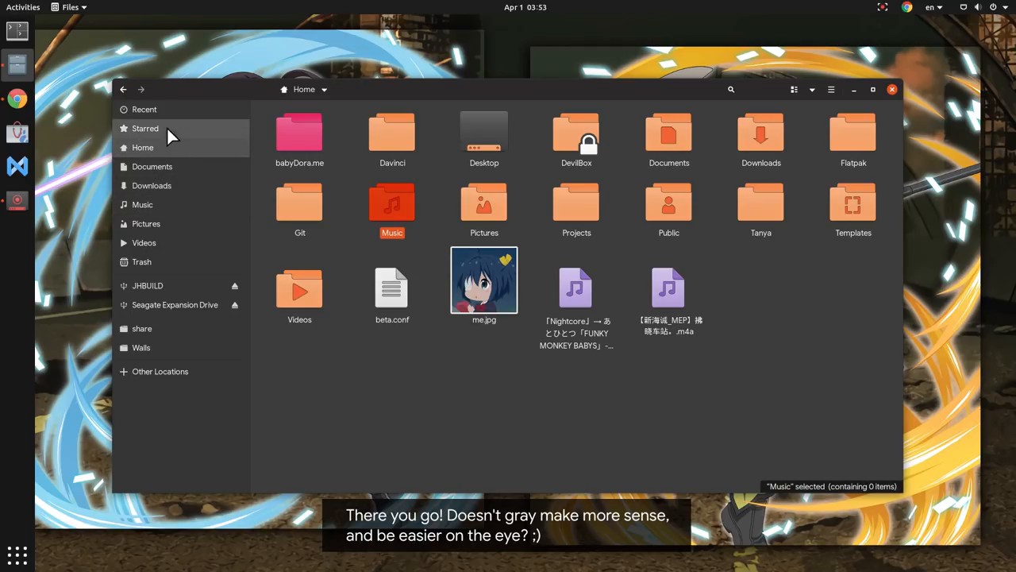